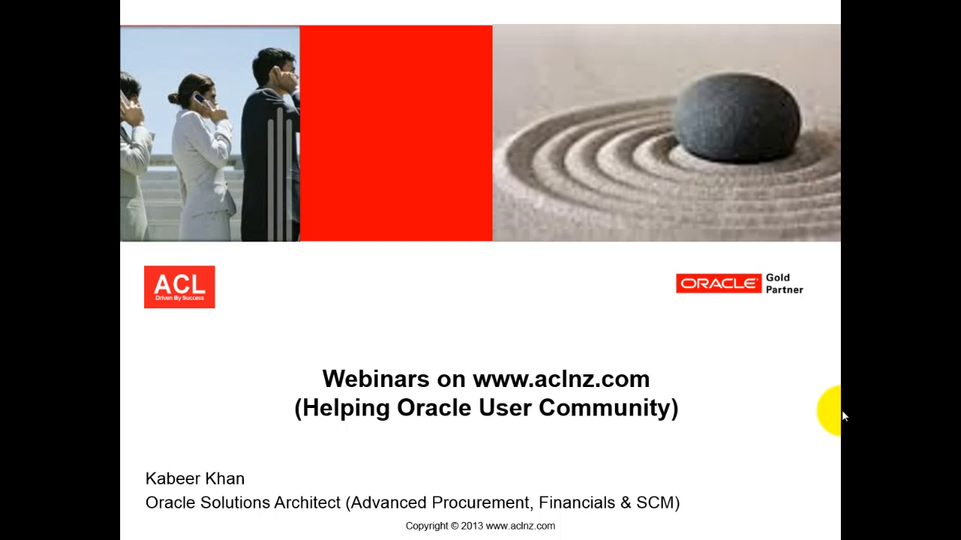
pyautogui.moveTo(644, 537)
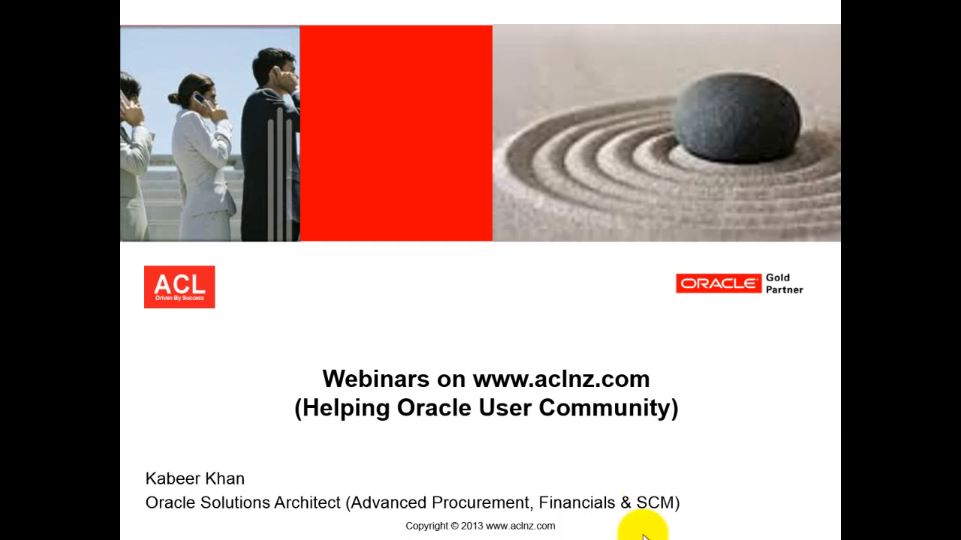
pyautogui.moveTo(597, 351)
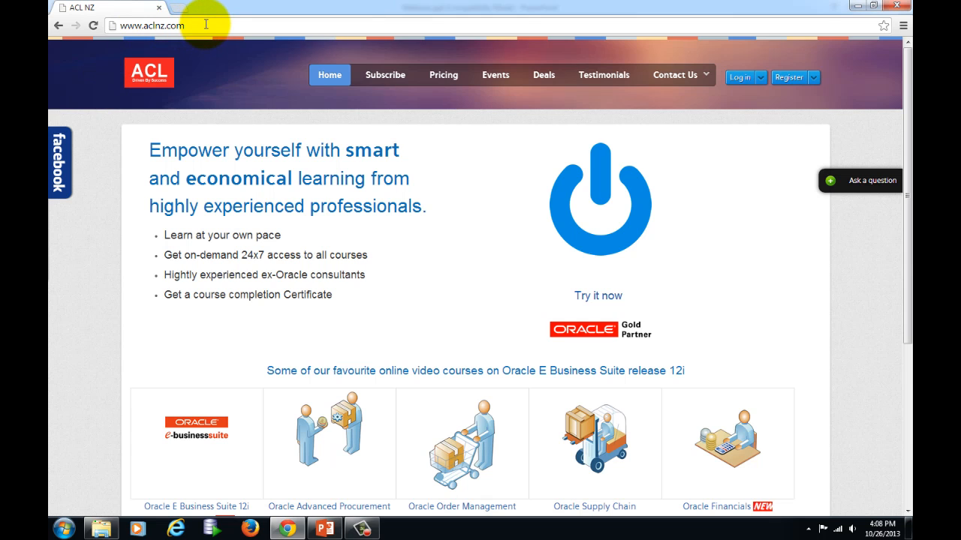
pyautogui.moveTo(329, 75)
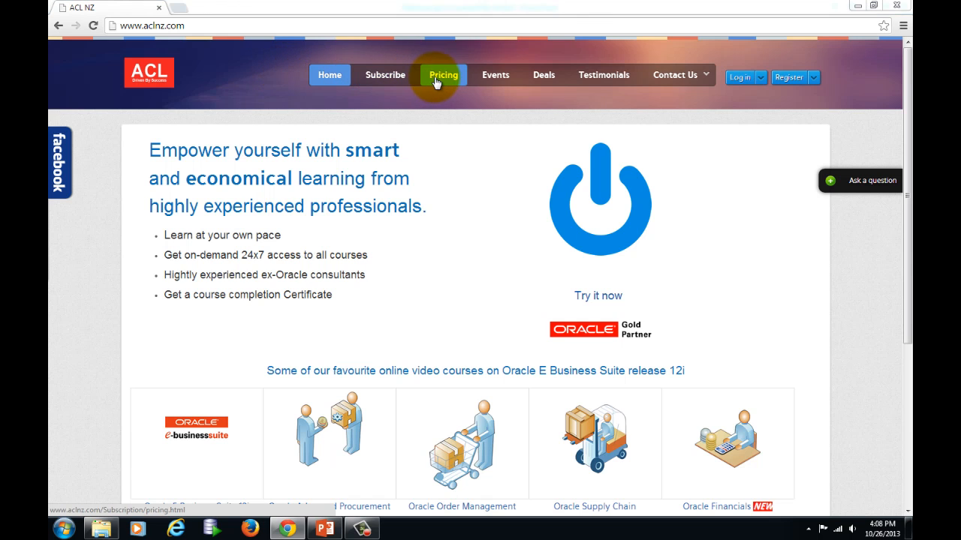
pyautogui.moveTo(496, 75)
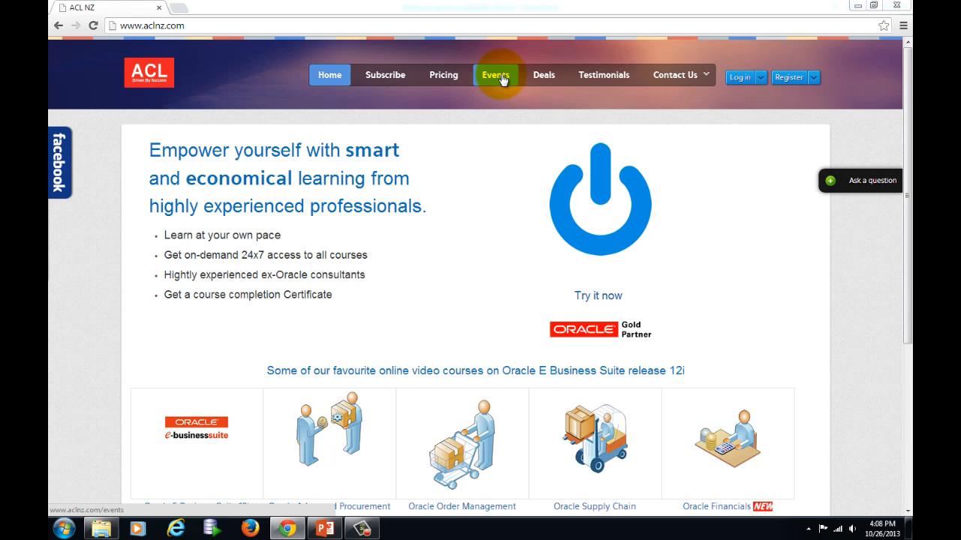
# - Open the Events page from the aclnz.com top navigation bar
pyautogui.click(495, 75)
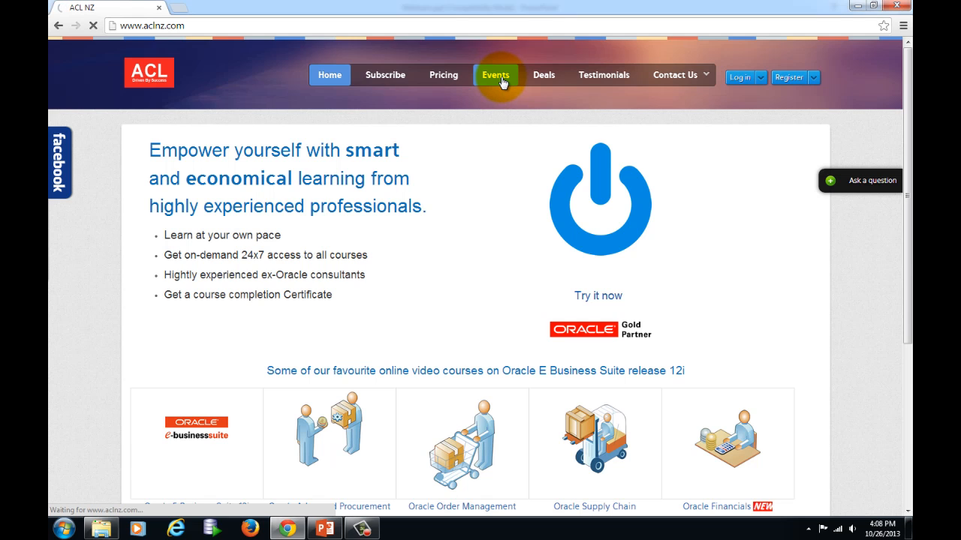
pyautogui.click(496, 75)
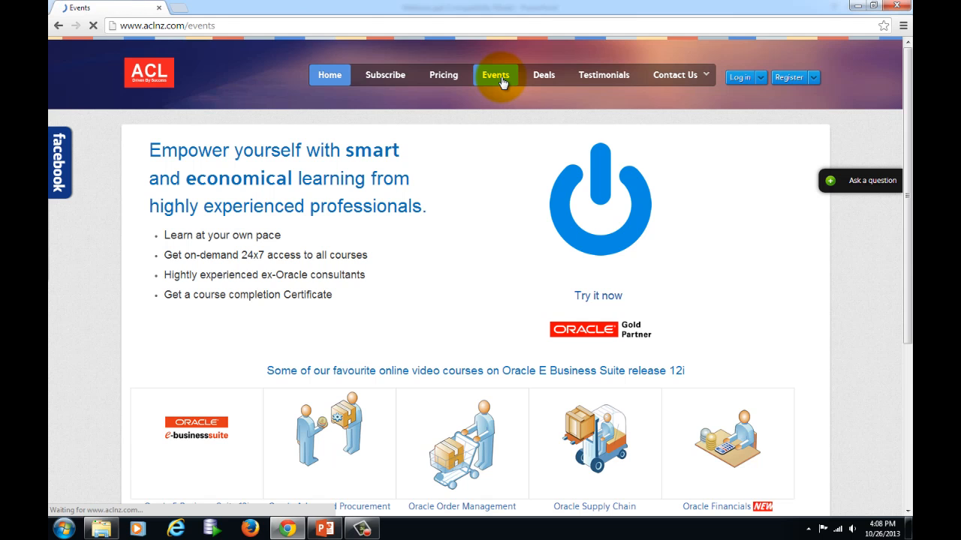
pyautogui.click(495, 75)
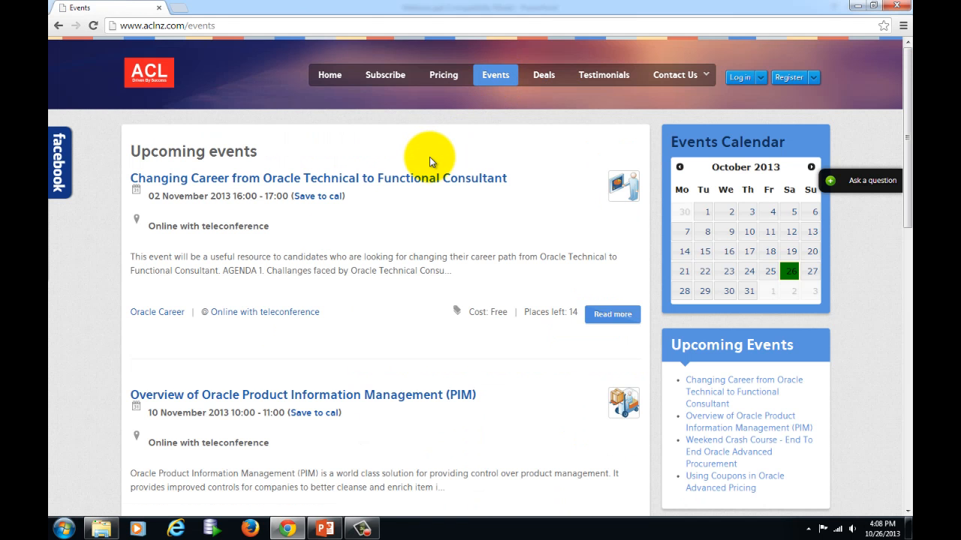
pyautogui.moveTo(433, 270)
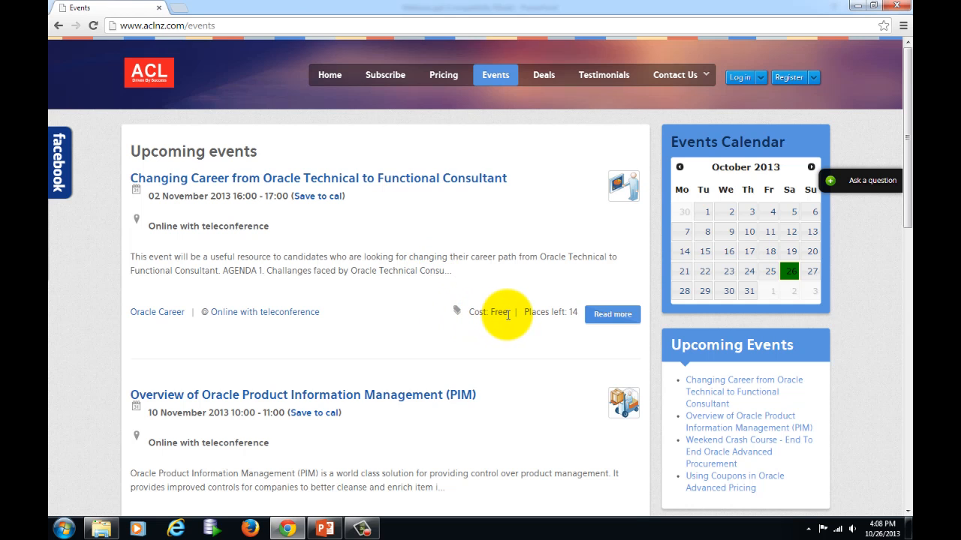
pyautogui.moveTo(390, 197)
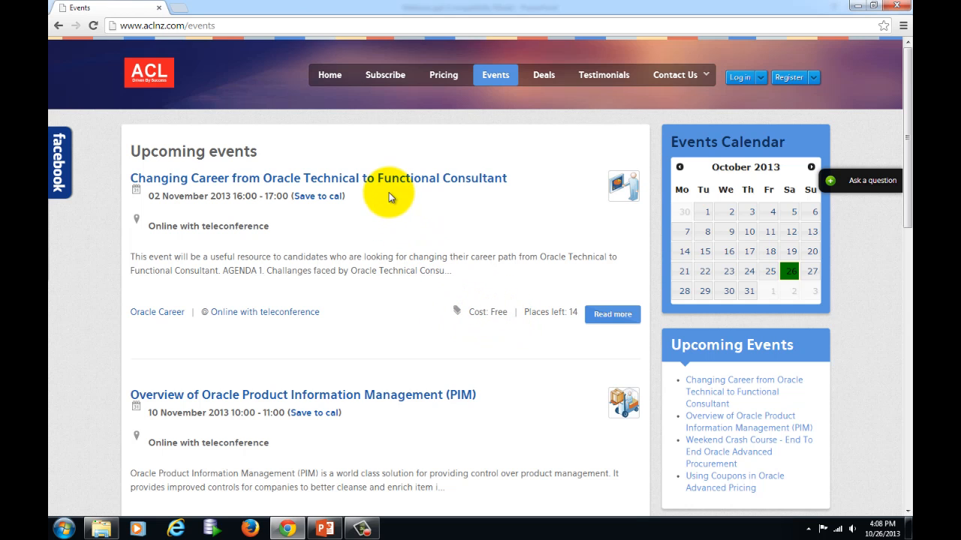
pyautogui.moveTo(397, 210)
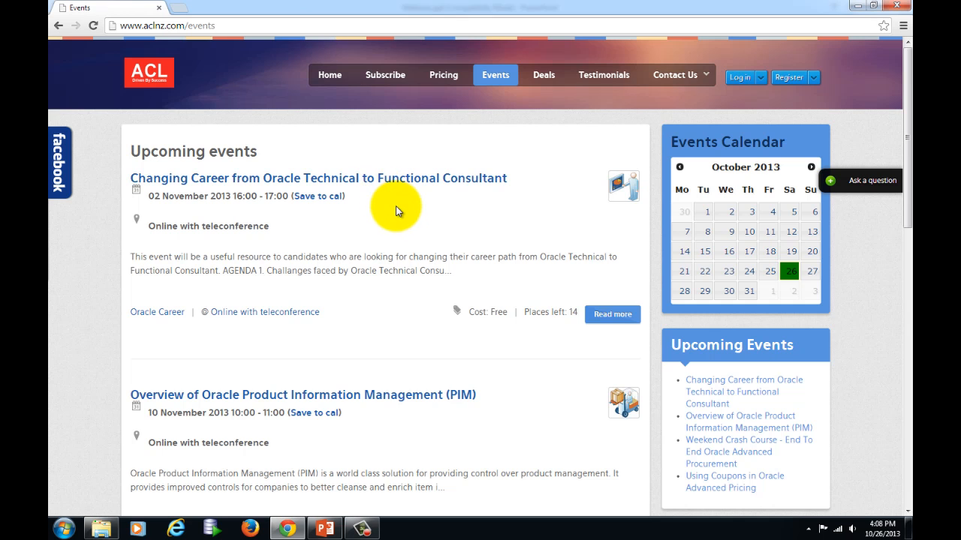
pyautogui.moveTo(188, 193)
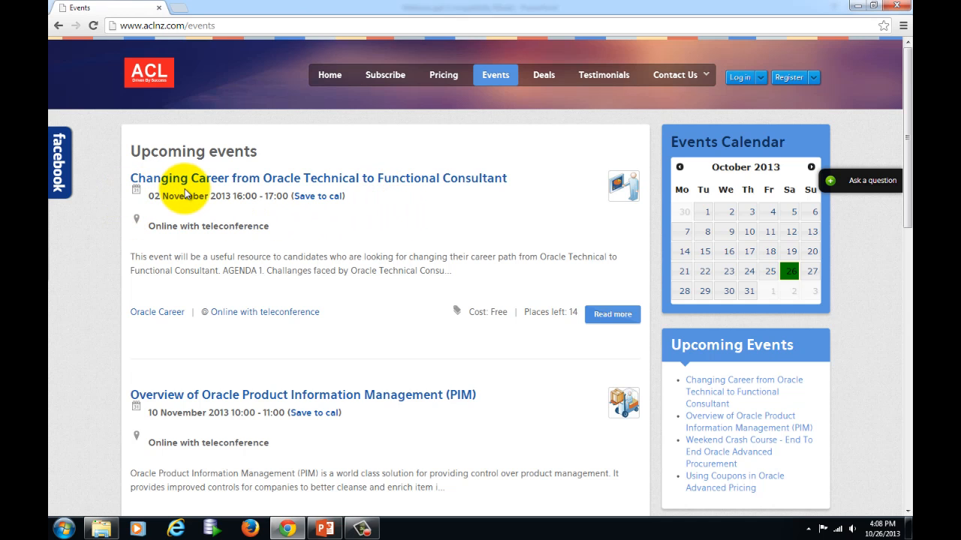
pyautogui.moveTo(308, 194)
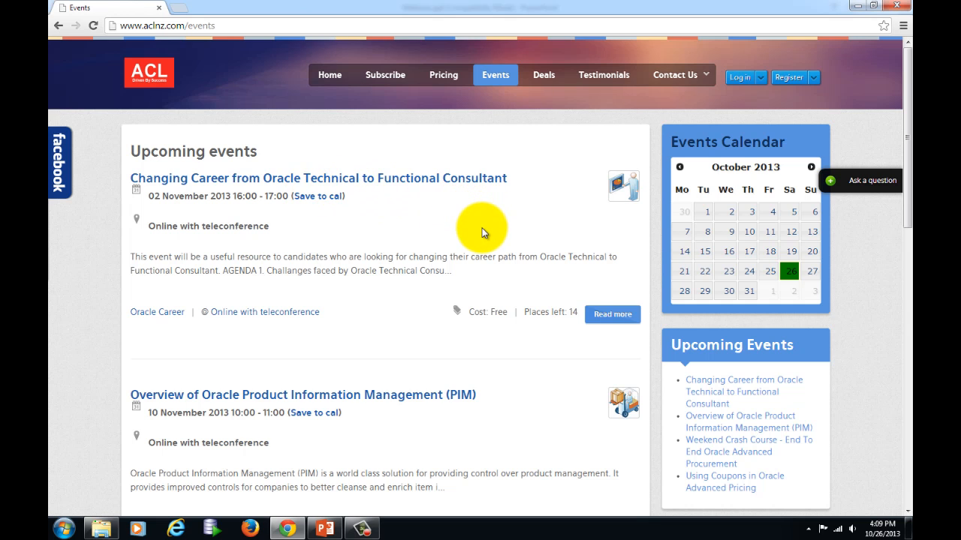
# - Scroll through all four upcoming webinars down to 'Using Coupons in Oracle Advanced Pricing' and back up
pyautogui.scroll(-3)
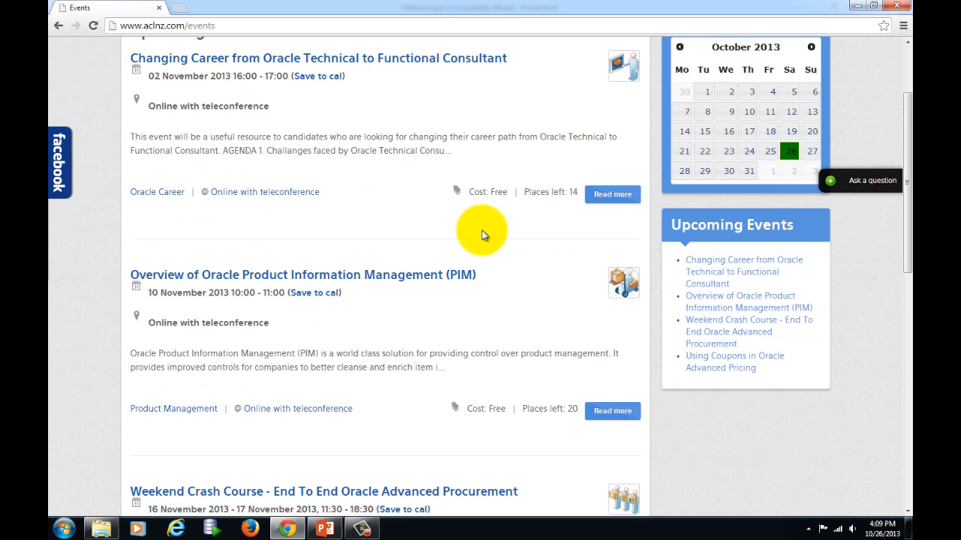
pyautogui.moveTo(513, 271)
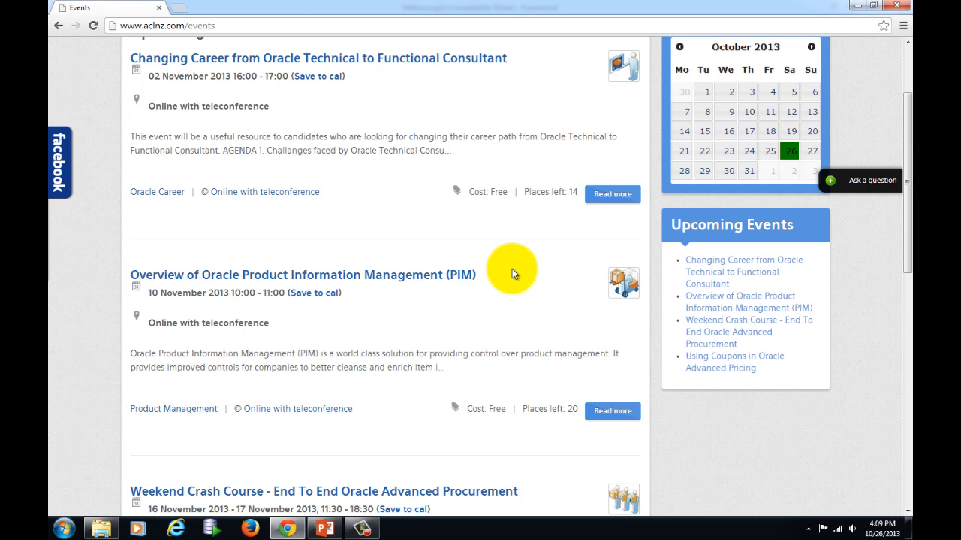
pyautogui.moveTo(518, 272)
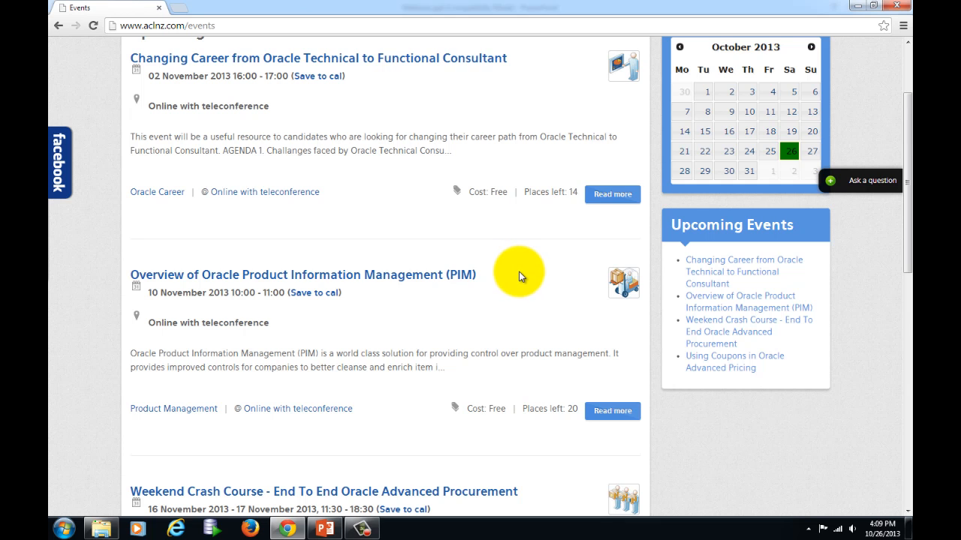
pyautogui.scroll(-3)
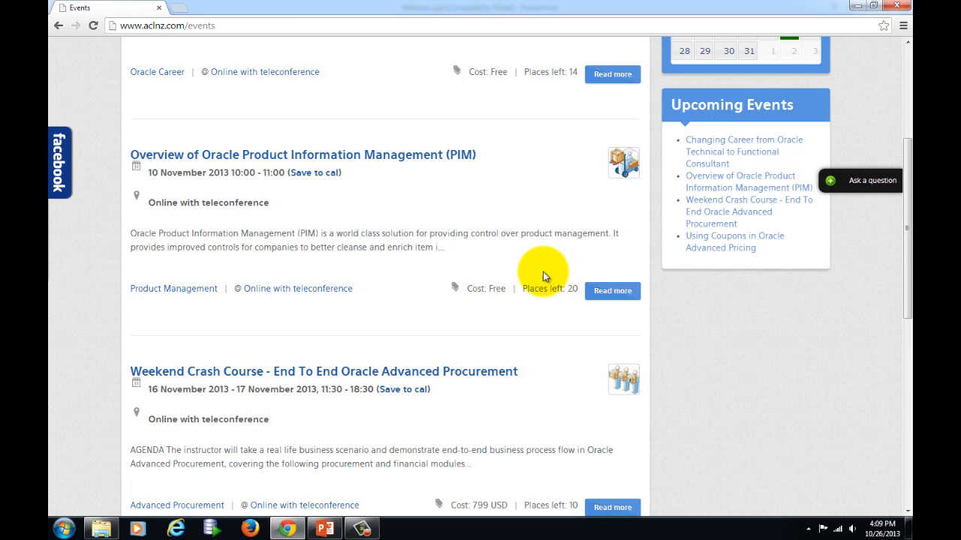
pyautogui.scroll(-3)
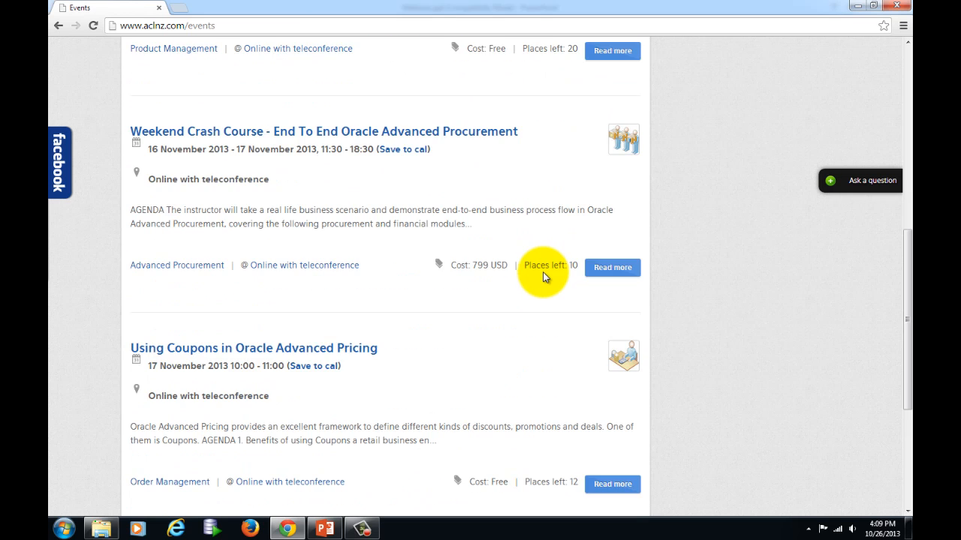
pyautogui.scroll(-3)
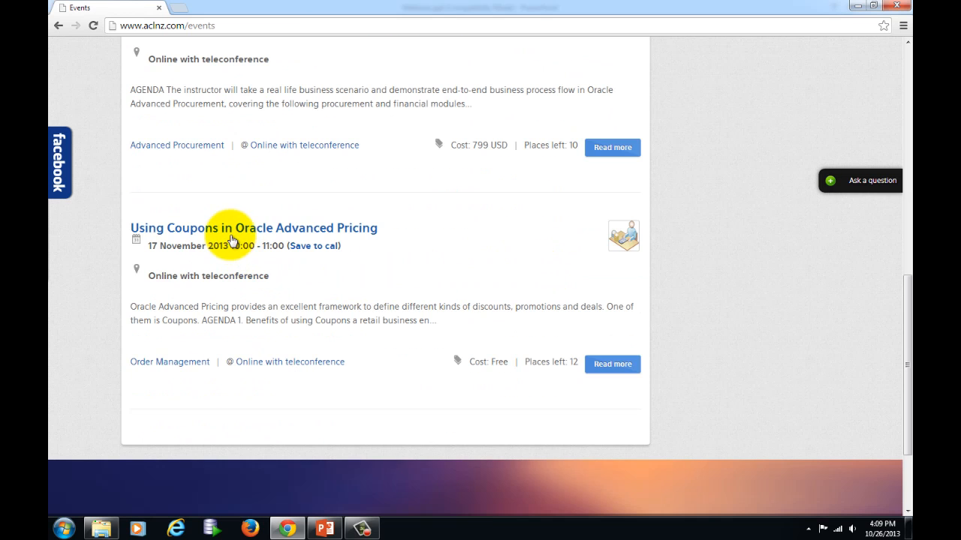
pyautogui.moveTo(491, 367)
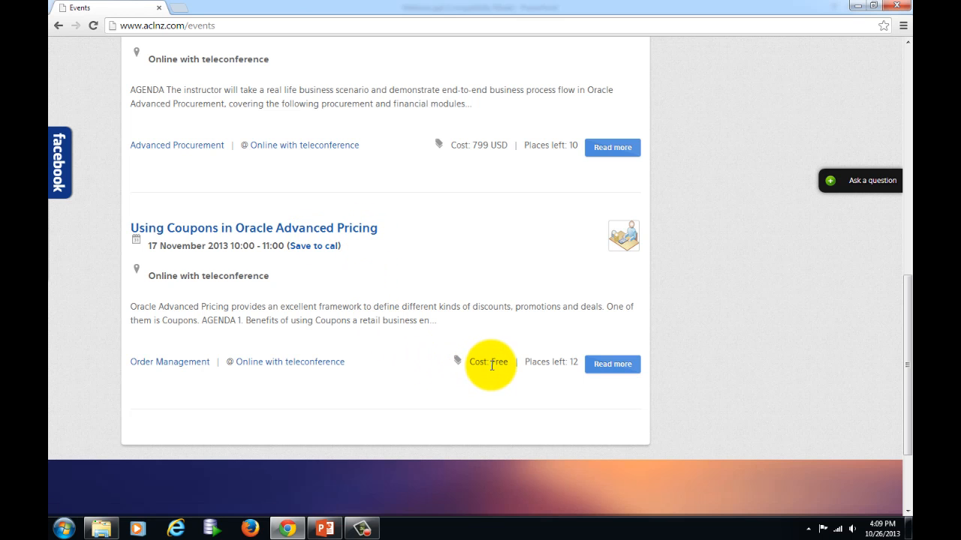
pyautogui.moveTo(734, 381)
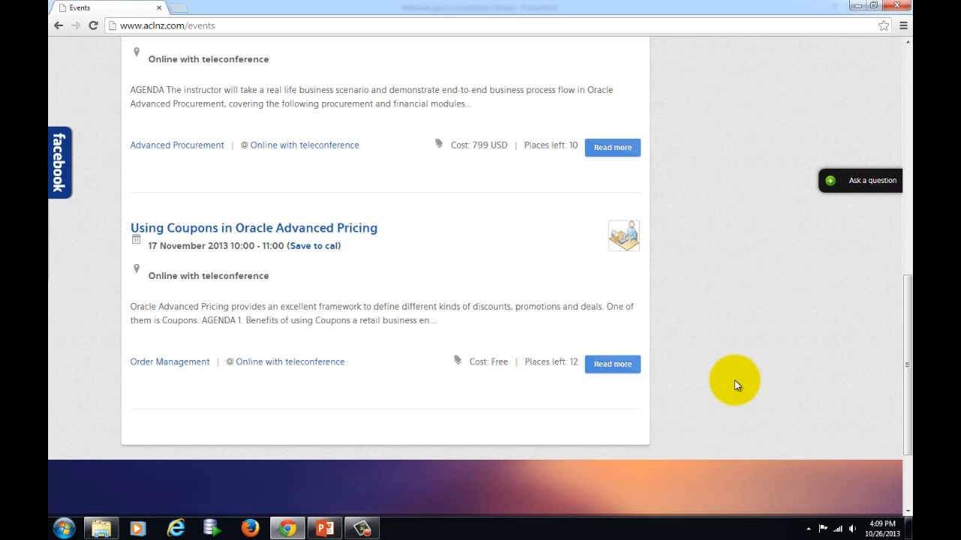
pyautogui.scroll(3)
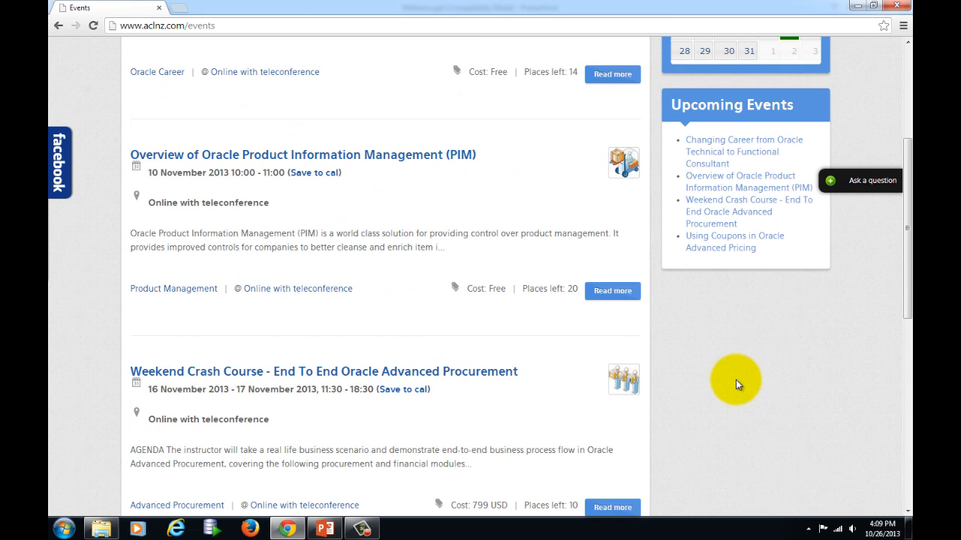
pyautogui.scroll(3)
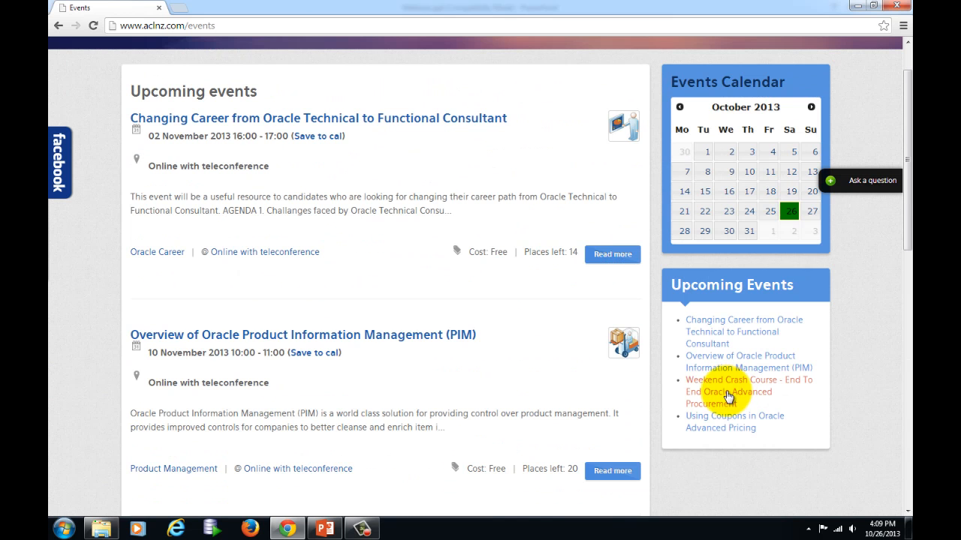
pyautogui.moveTo(439, 270)
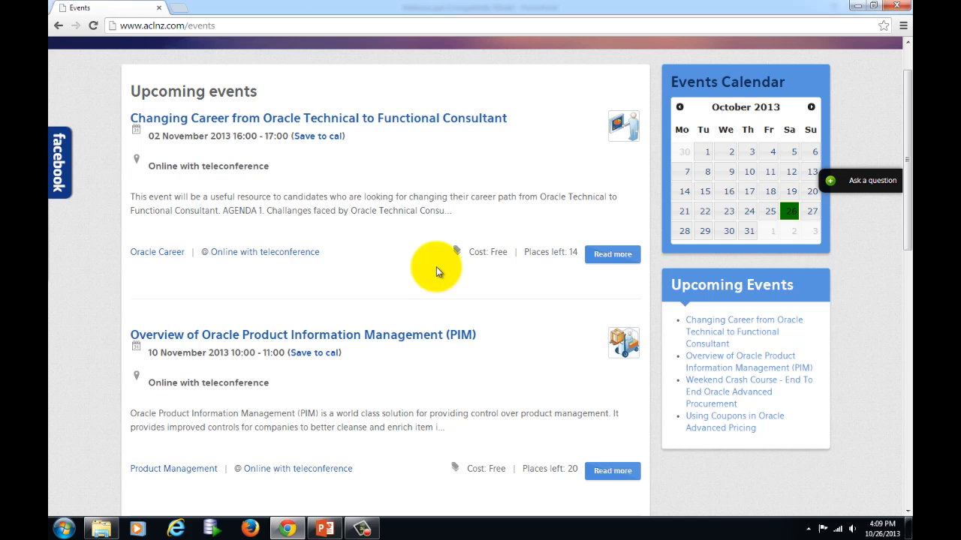
pyautogui.moveTo(441, 261)
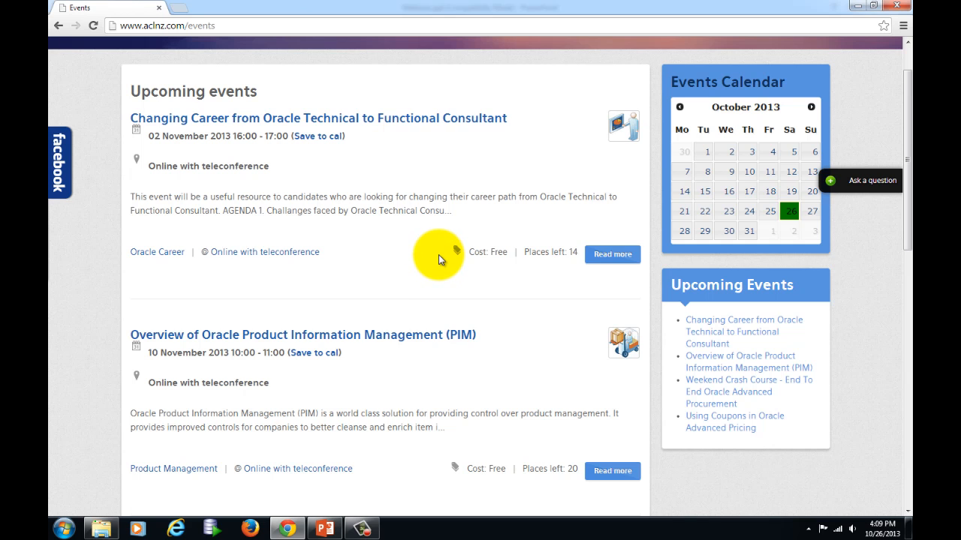
pyautogui.moveTo(612, 254)
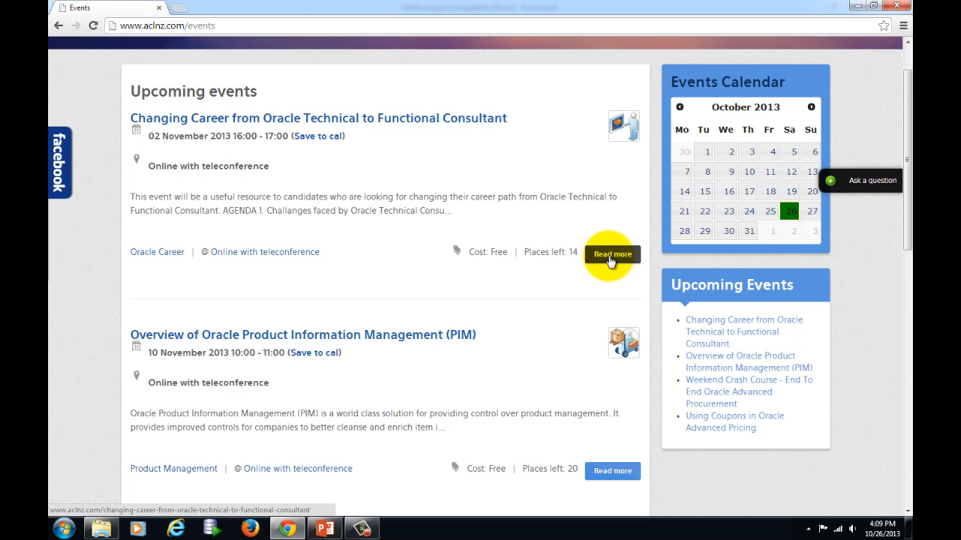
# - Open the 'Changing Career from Oracle Technical to Functional Consultant' details via Read more and start its registration
pyautogui.click(612, 254)
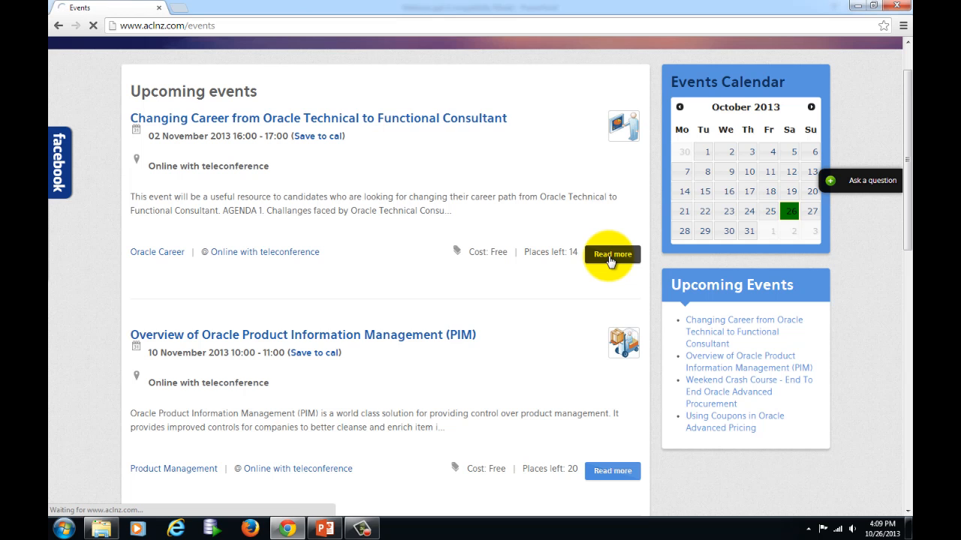
pyautogui.click(613, 254)
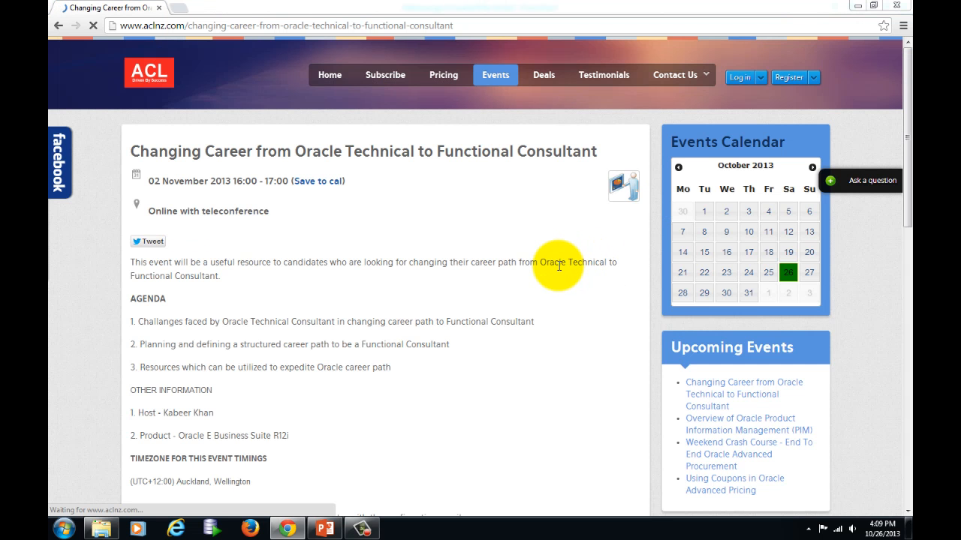
pyautogui.scroll(-3)
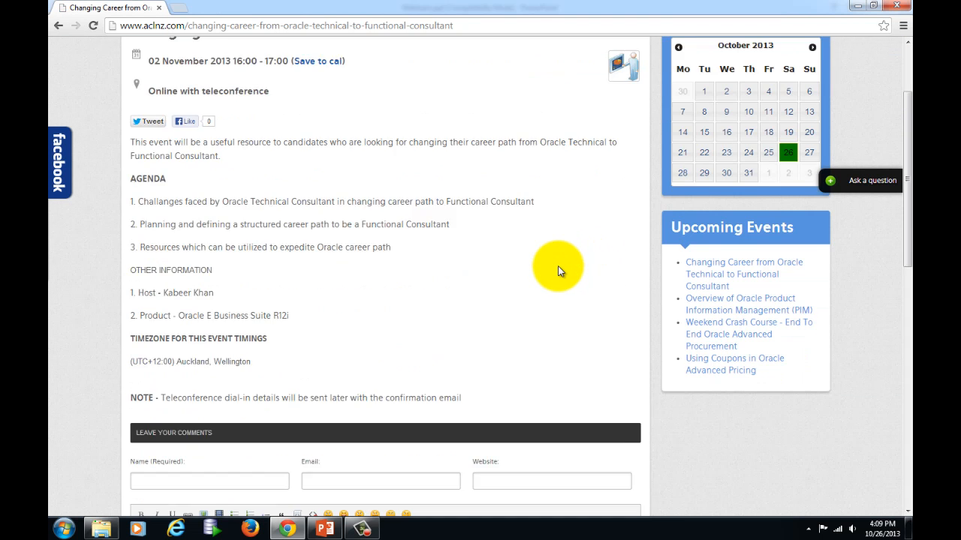
pyautogui.scroll(-3)
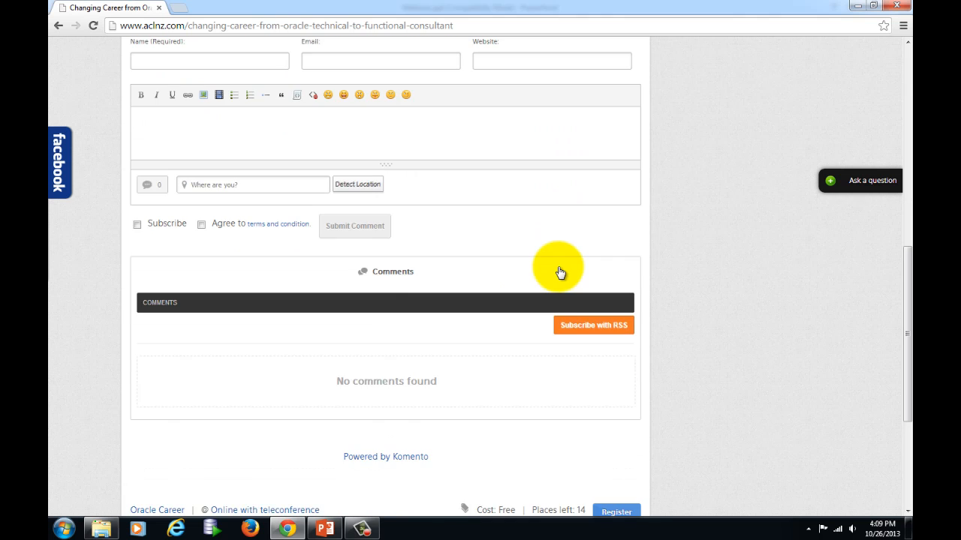
pyautogui.scroll(-3)
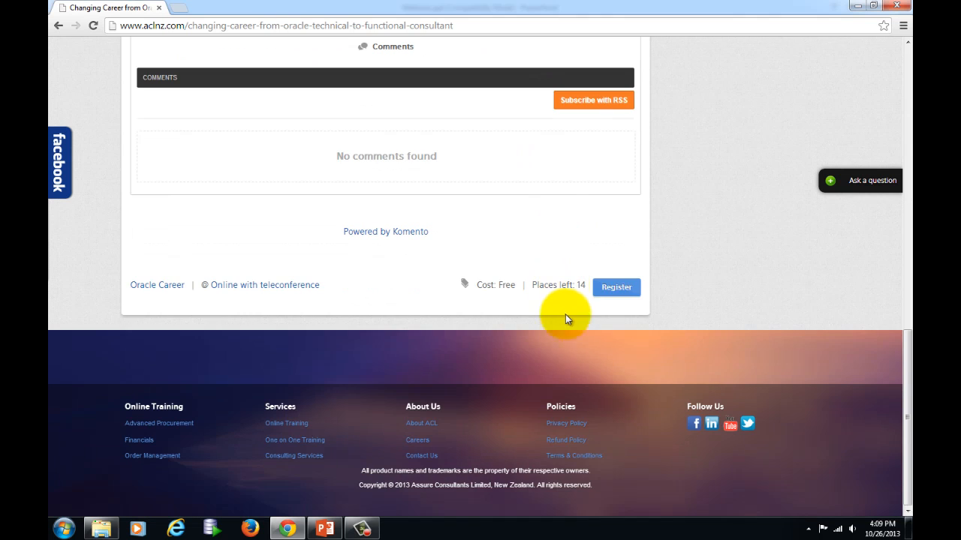
pyautogui.moveTo(615, 288)
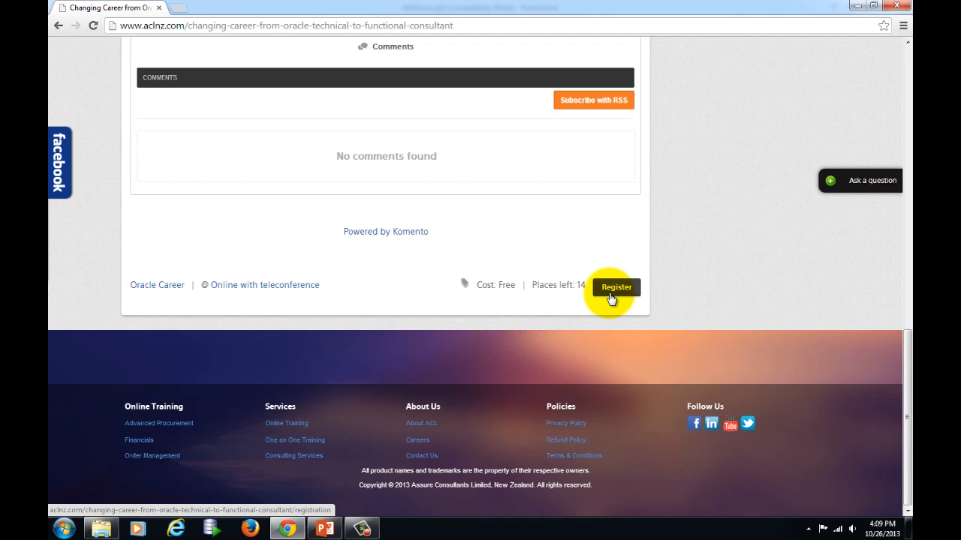
pyautogui.click(615, 287)
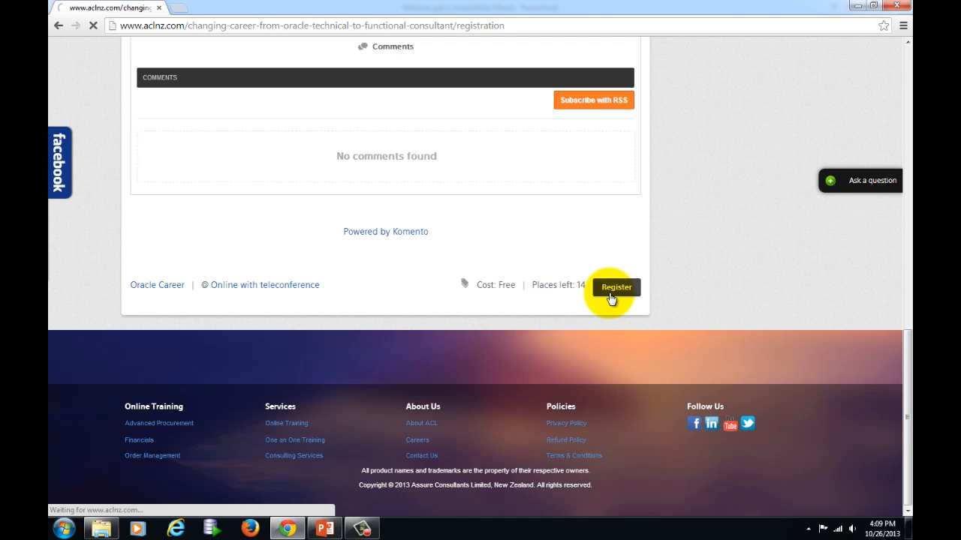
# - Review the registration form's Name, Email, Phone, Country, Company and Notes fields without submitting
pyautogui.click(616, 288)
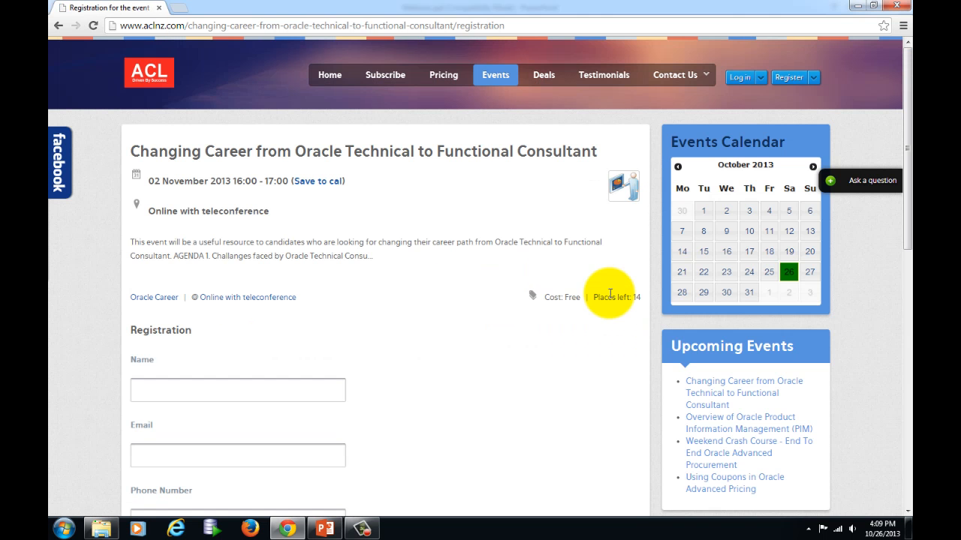
pyautogui.scroll(-3)
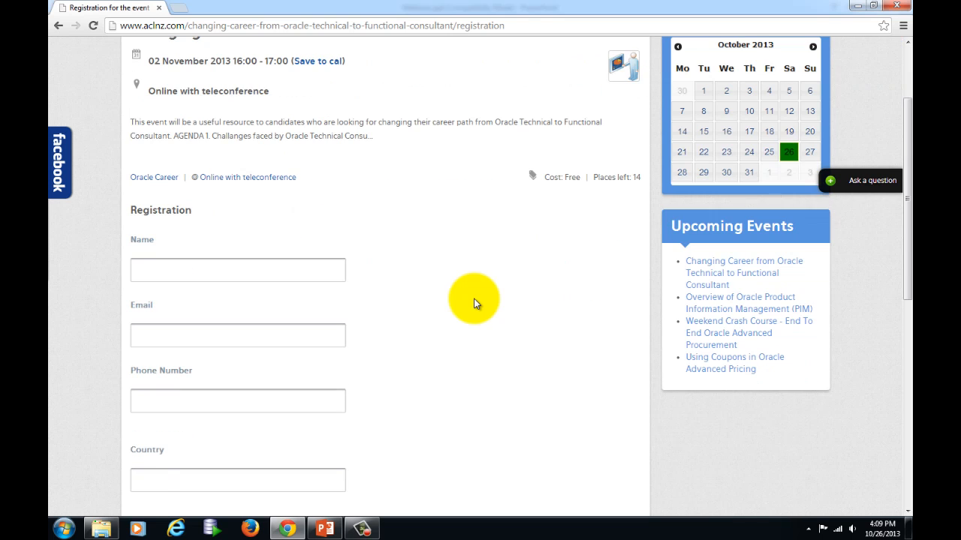
pyautogui.scroll(-3)
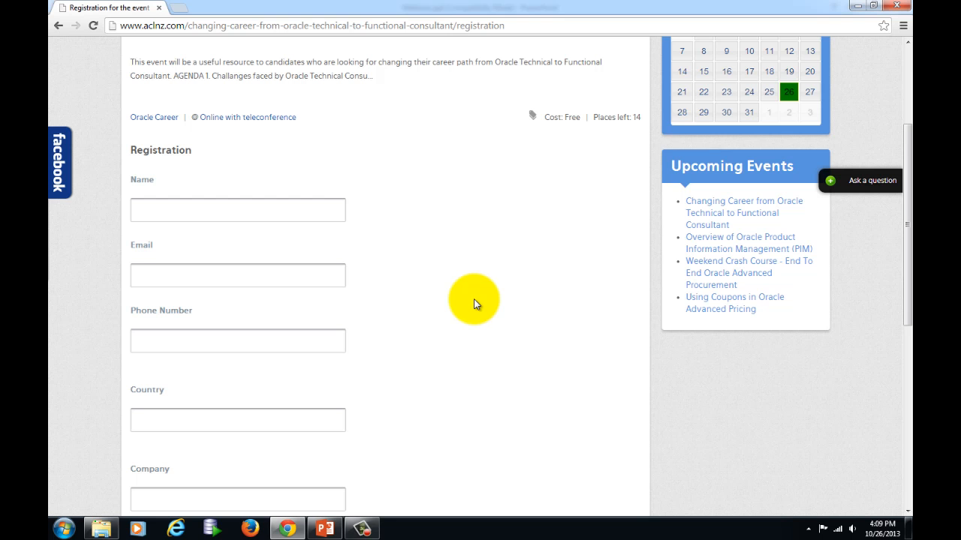
pyautogui.scroll(-3)
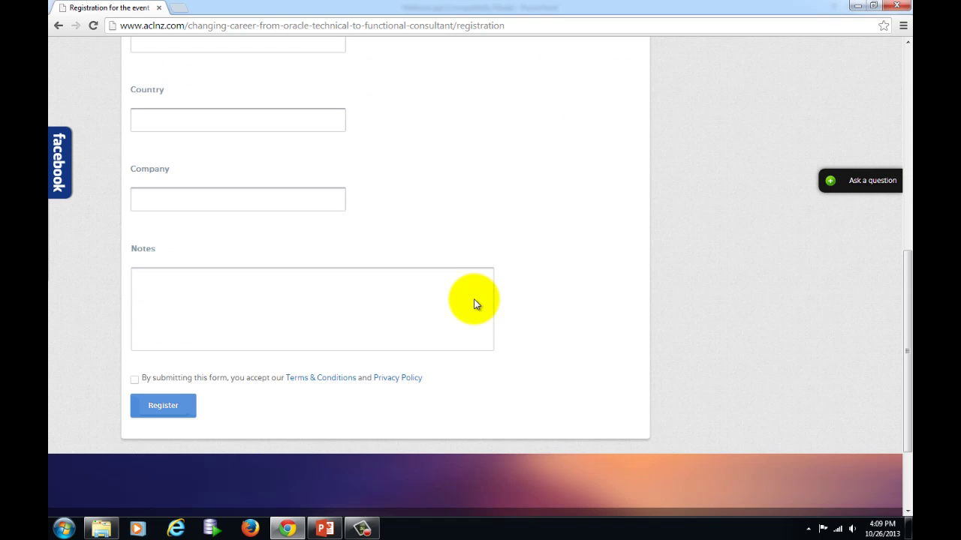
pyautogui.moveTo(138, 437)
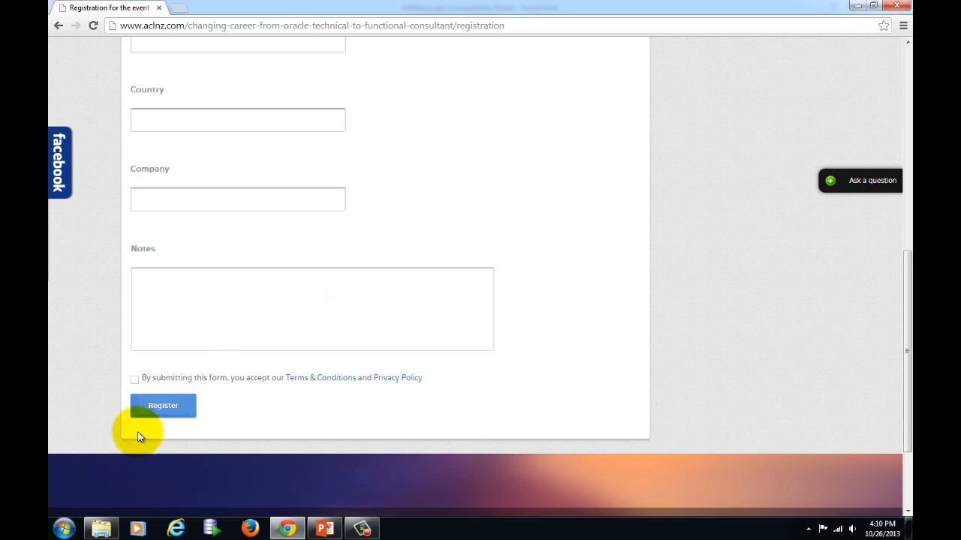
pyautogui.moveTo(175, 374)
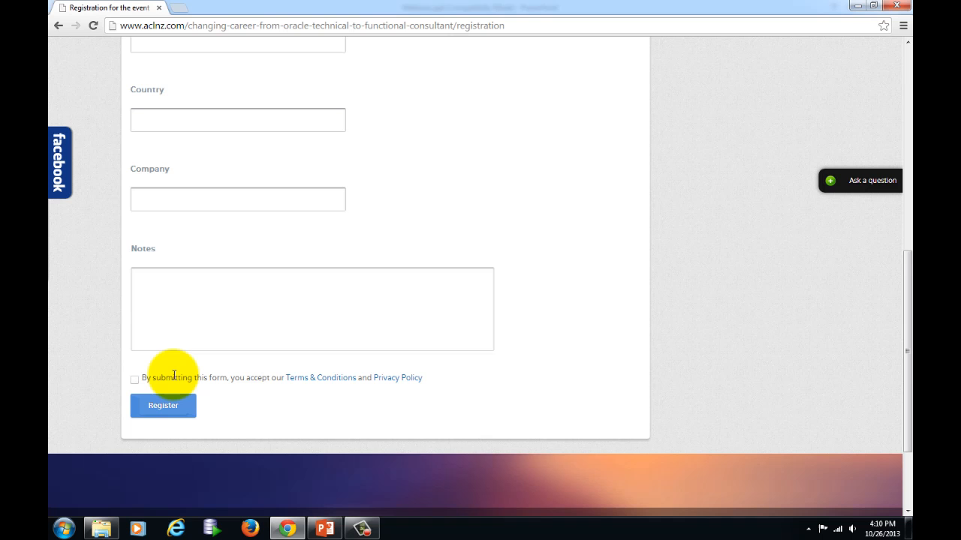
pyautogui.moveTo(211, 288)
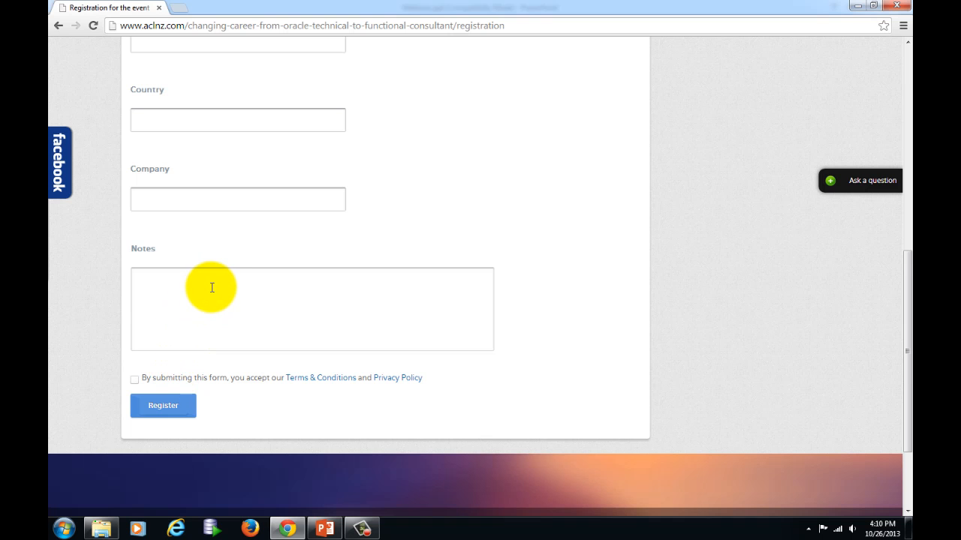
pyautogui.scroll(3)
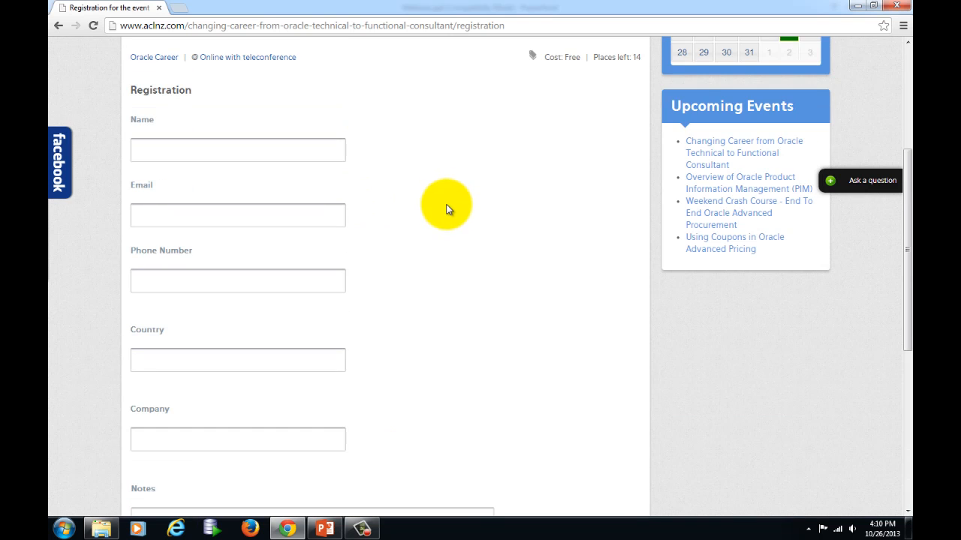
pyautogui.scroll(3)
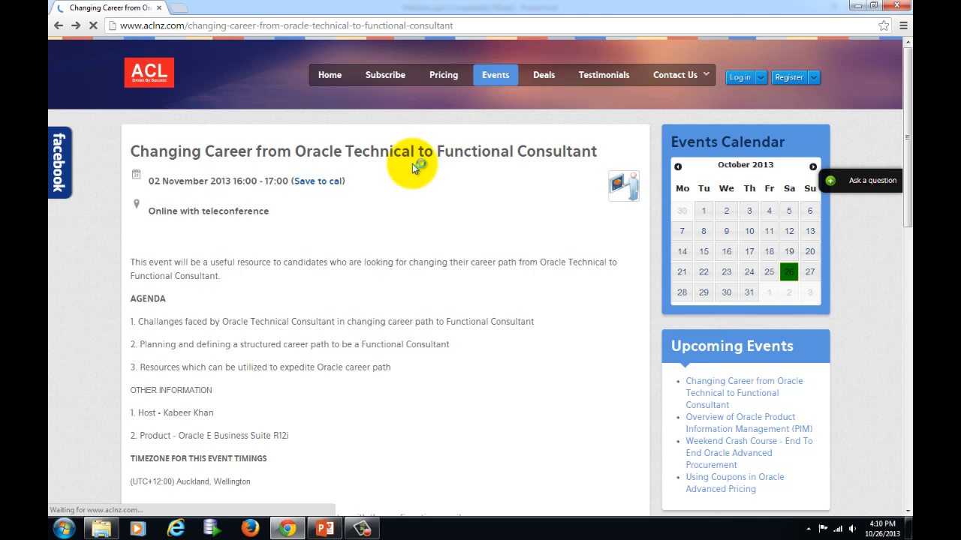
# - Go back in the browser to the aclnz.com upcoming events list
pyautogui.click(58, 24)
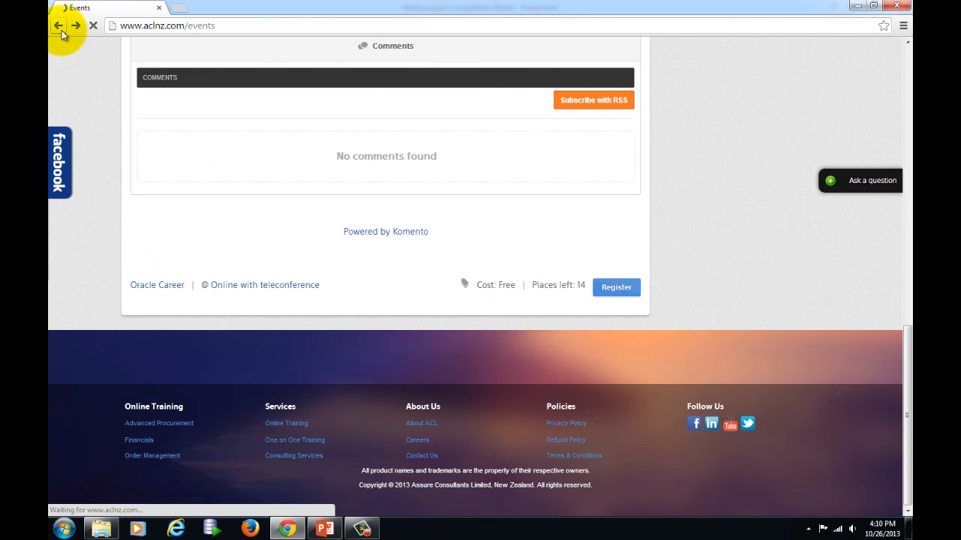
pyautogui.click(48, 24)
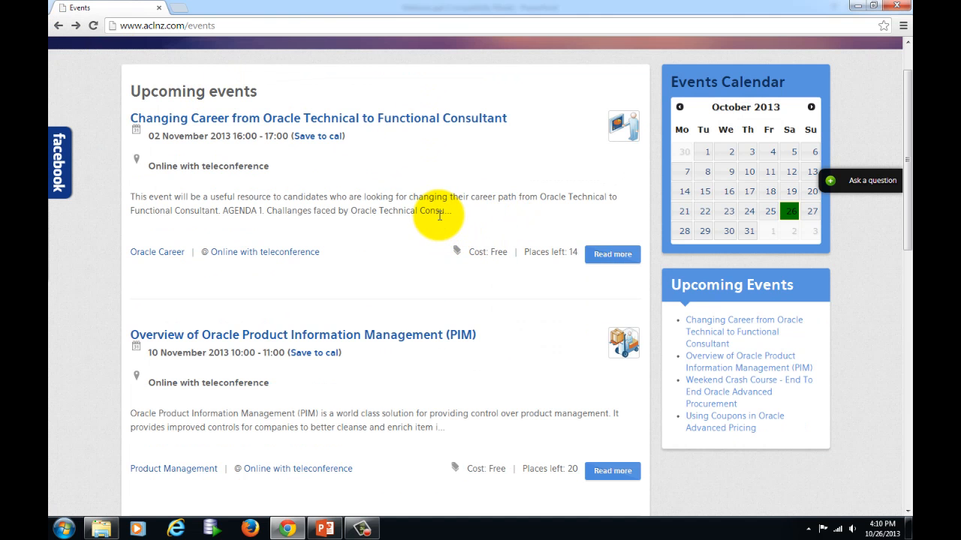